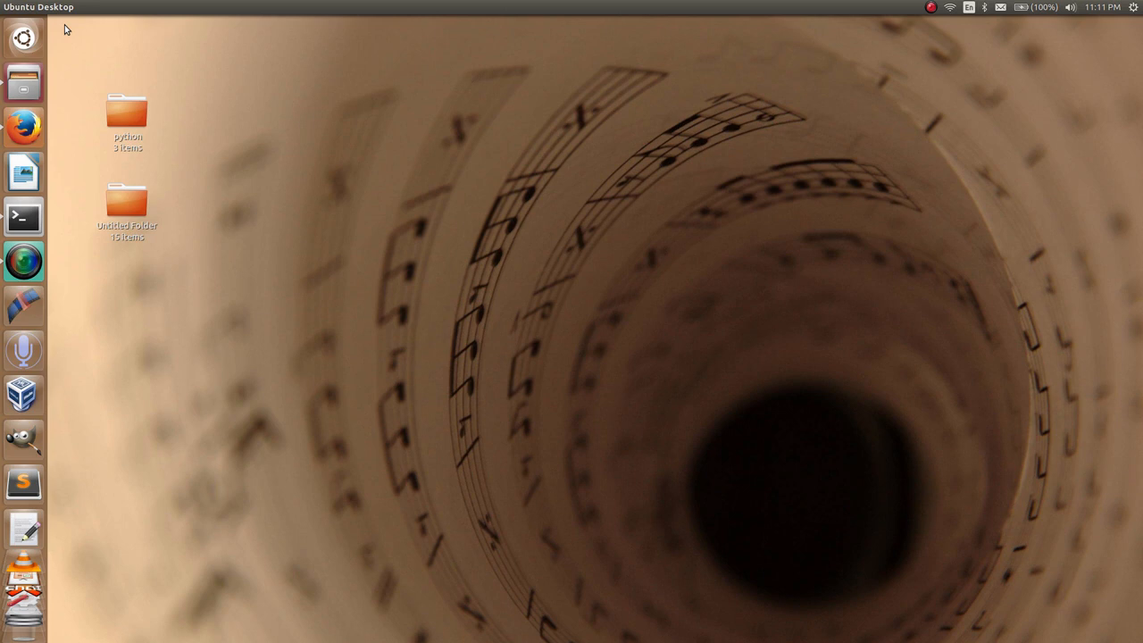
Launch a terminal window from the Ubuntu launcher to start Python 2.7
click(21, 218)
text(python)
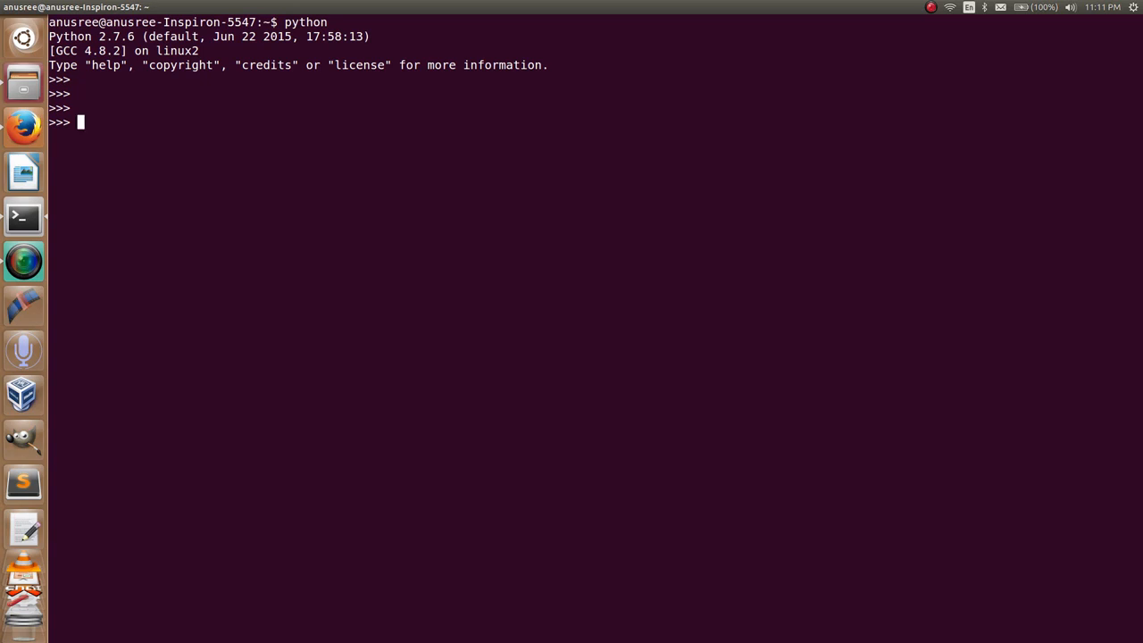
Run import os and os.environ to print the full environment variable dictionary
text(import os)
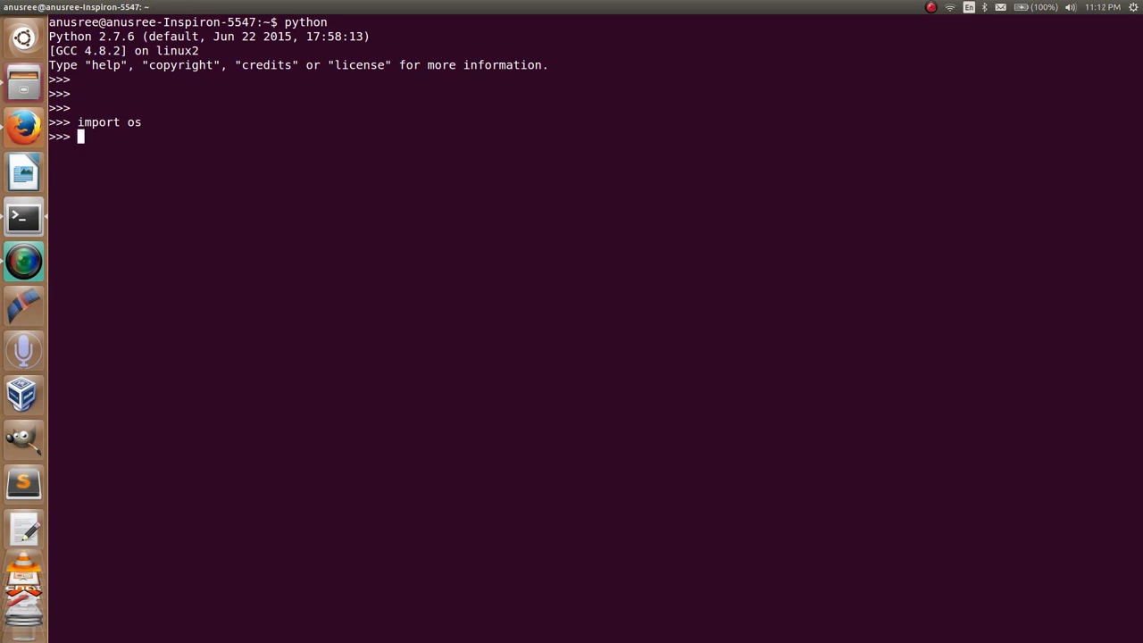
text(os.e)
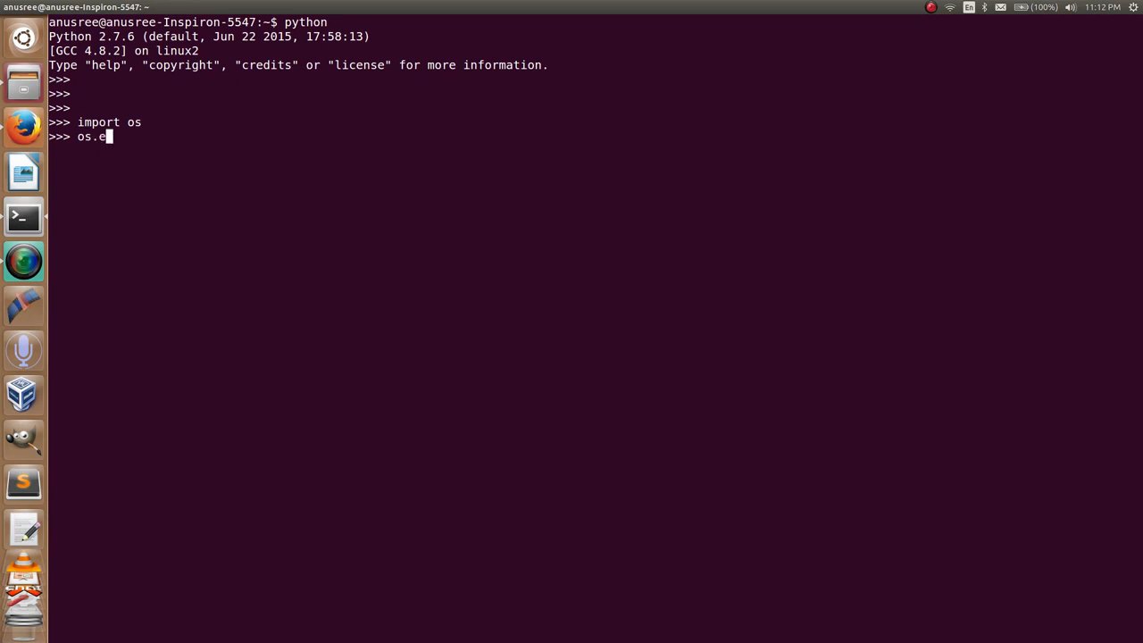
text(nviron)
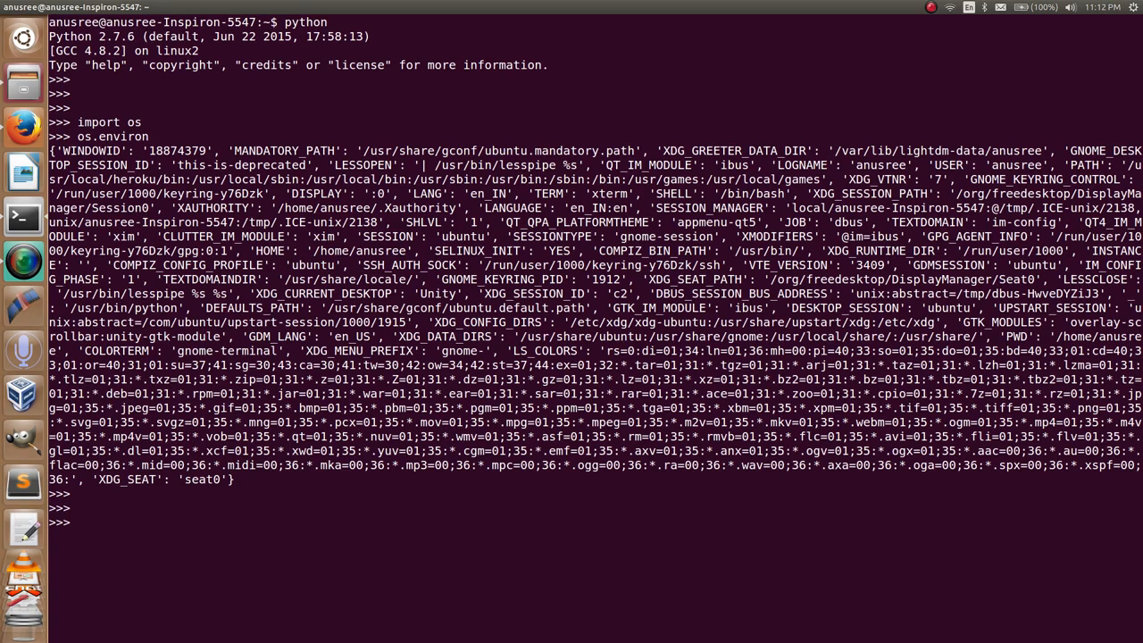
key(Return)
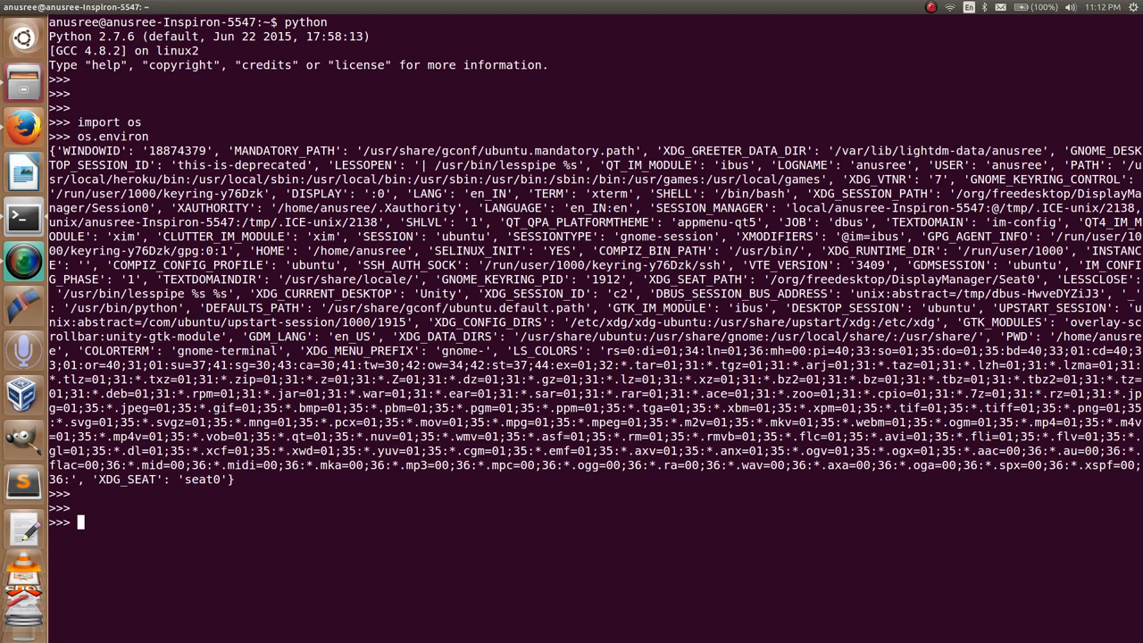
Enter os.environ["PATH1"]="1" to add the PATH1 environment variable
text(os.en)
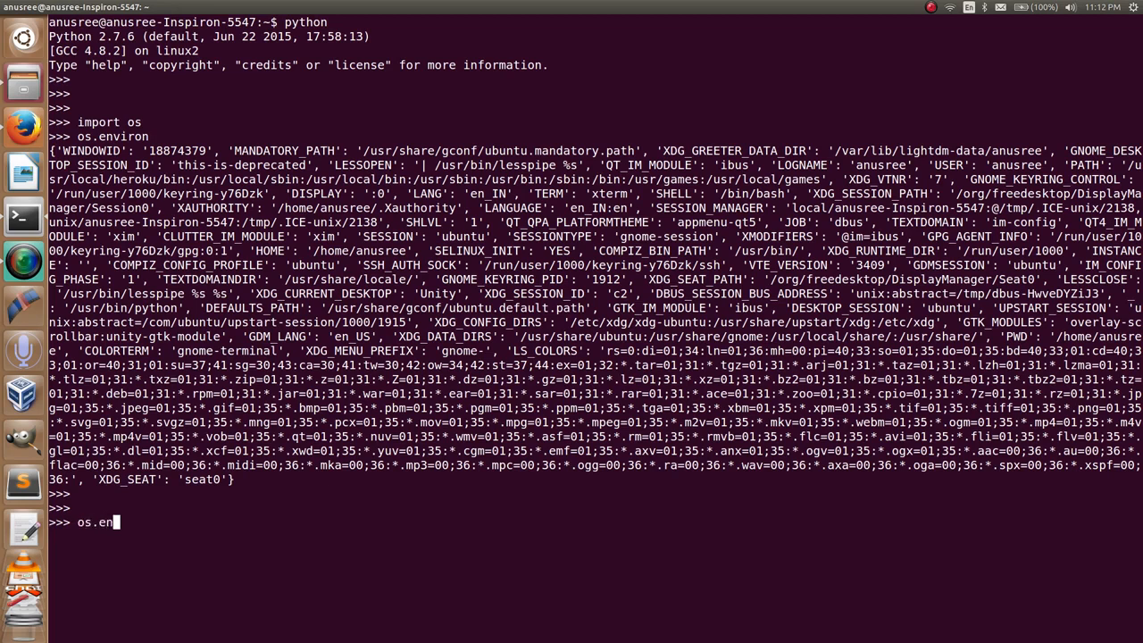
text(viron)
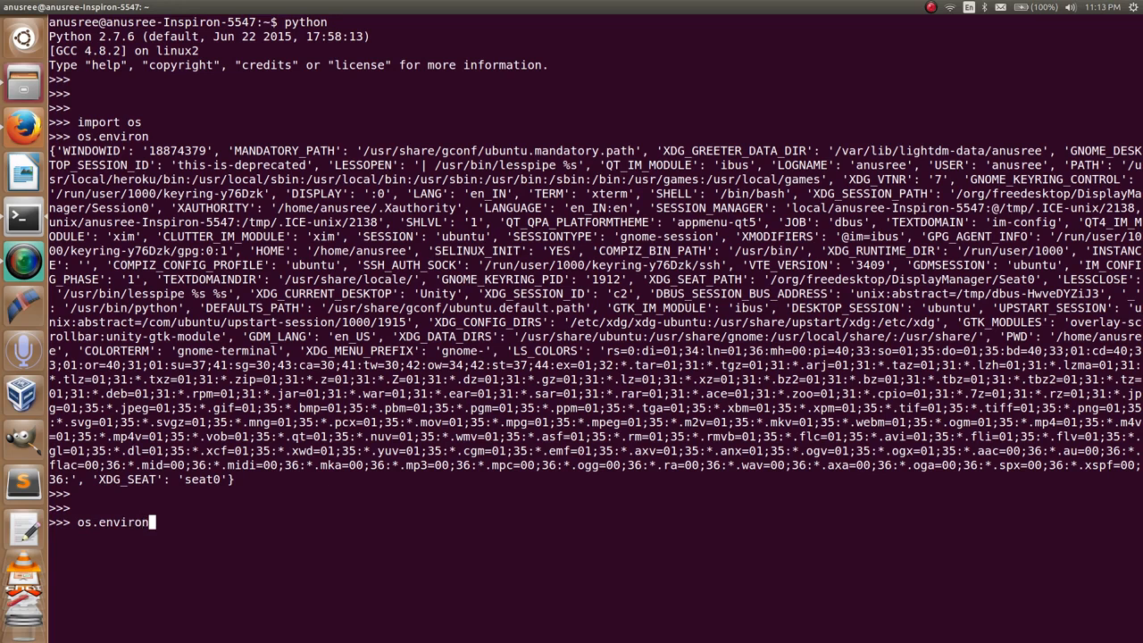
text([])
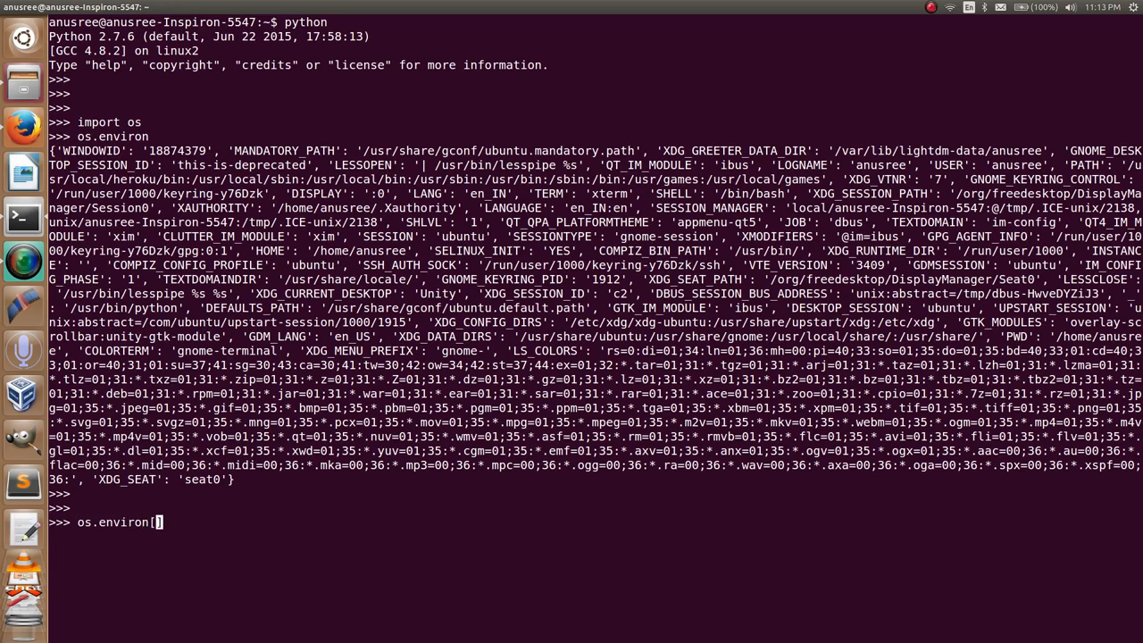
text(])
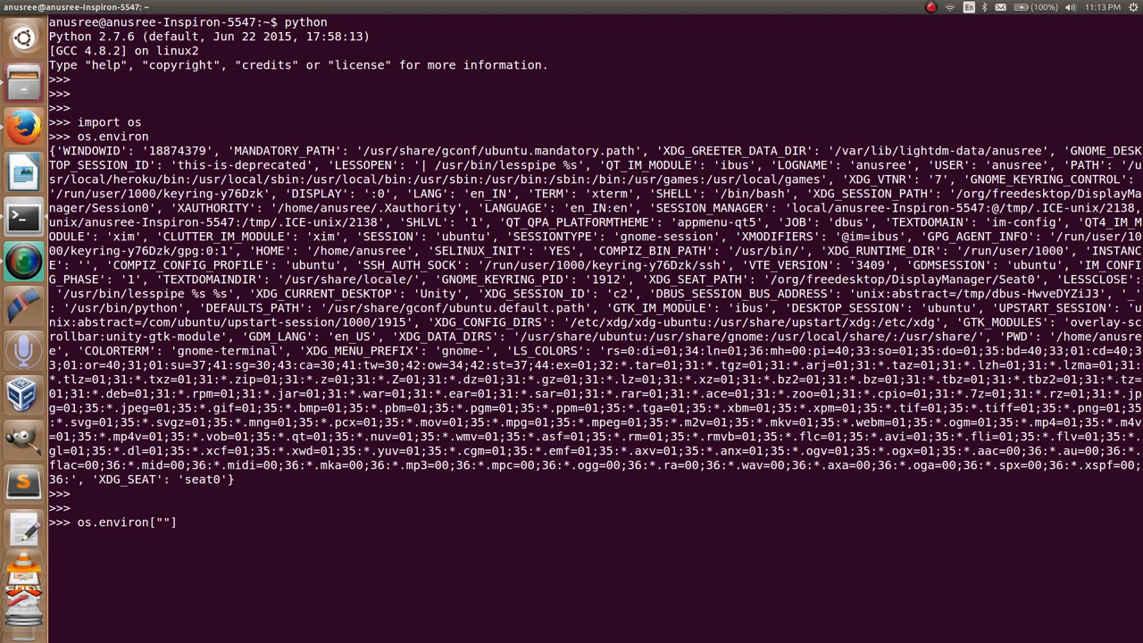
text(PATH)
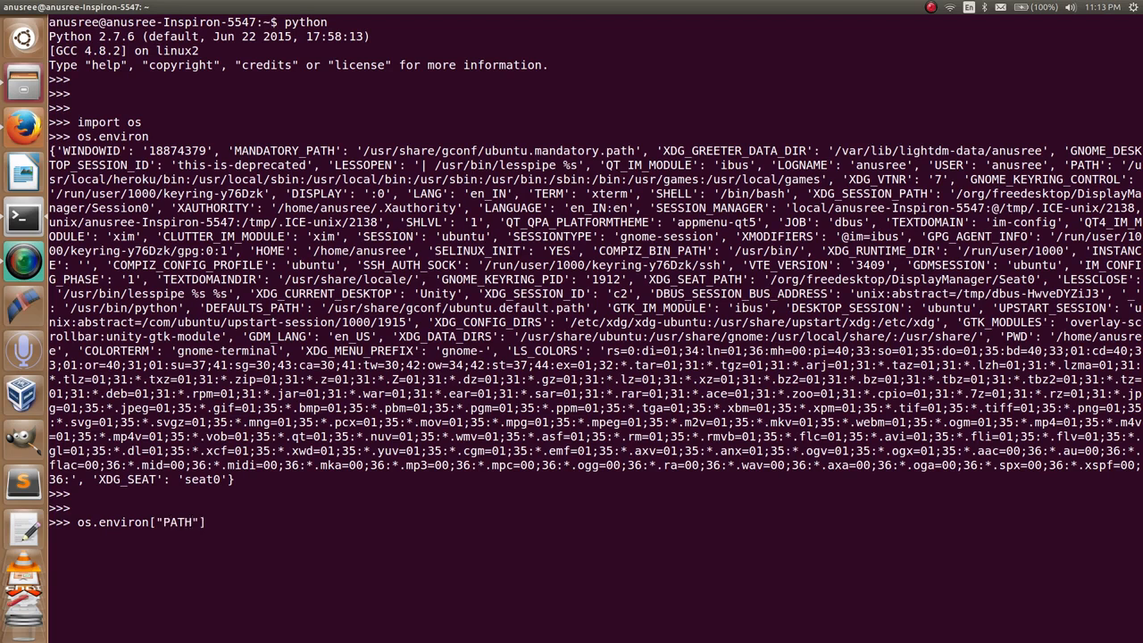
text(1)
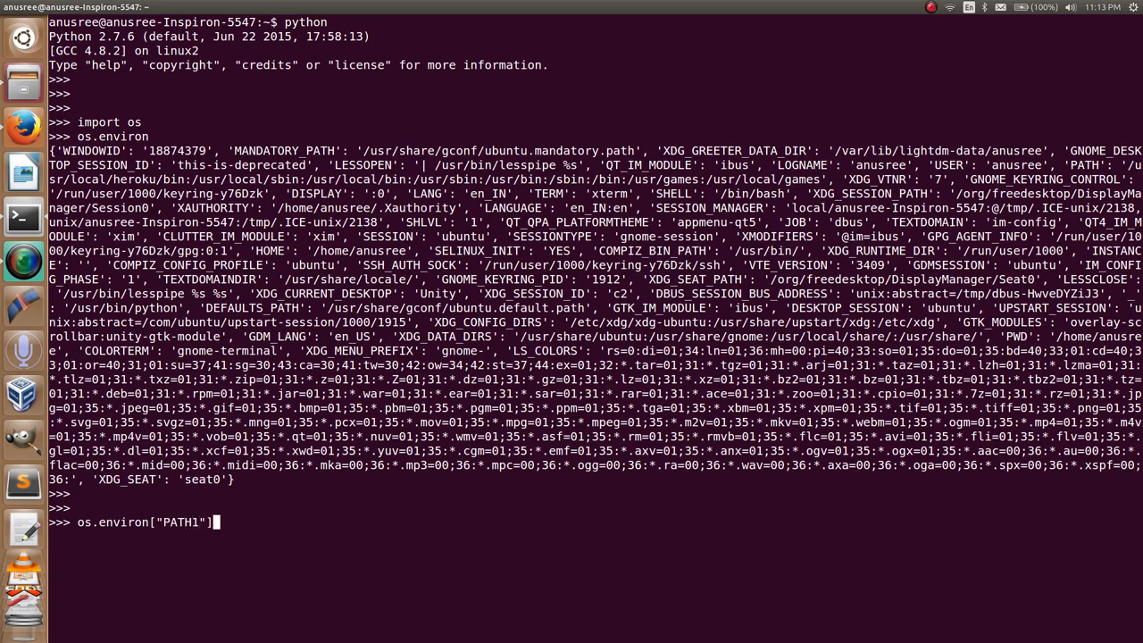
text(=")
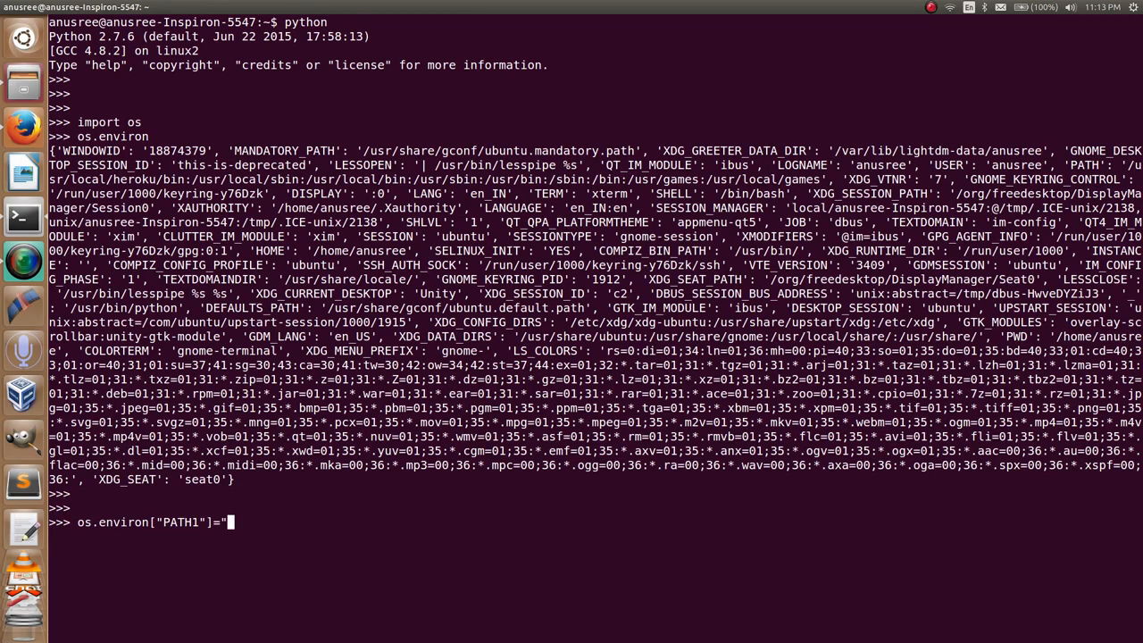
text(")
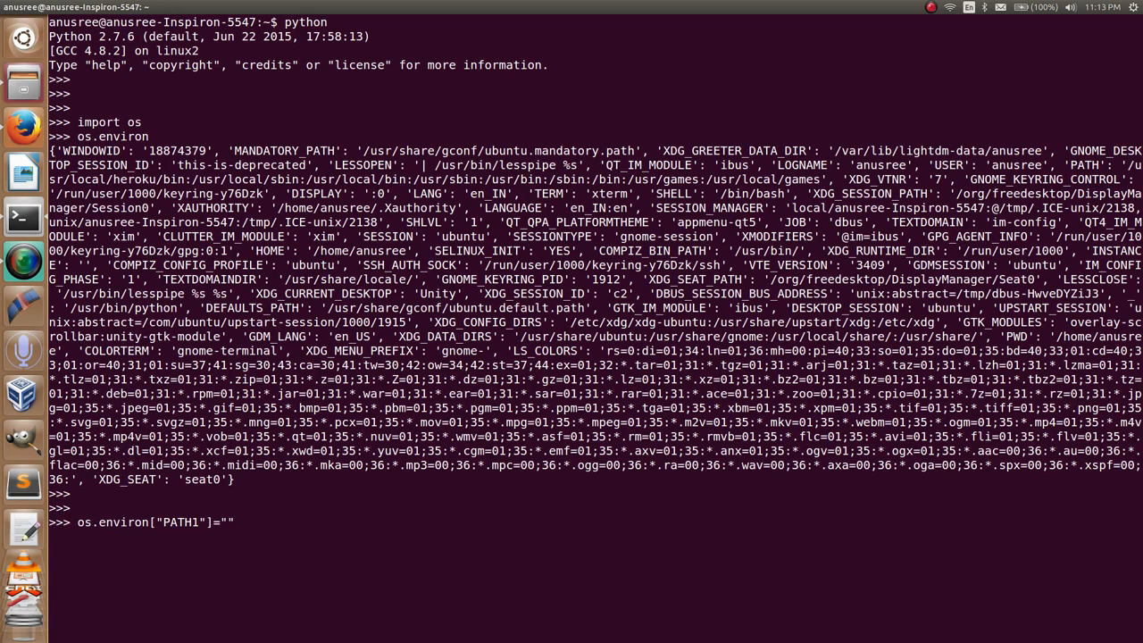
text(1)
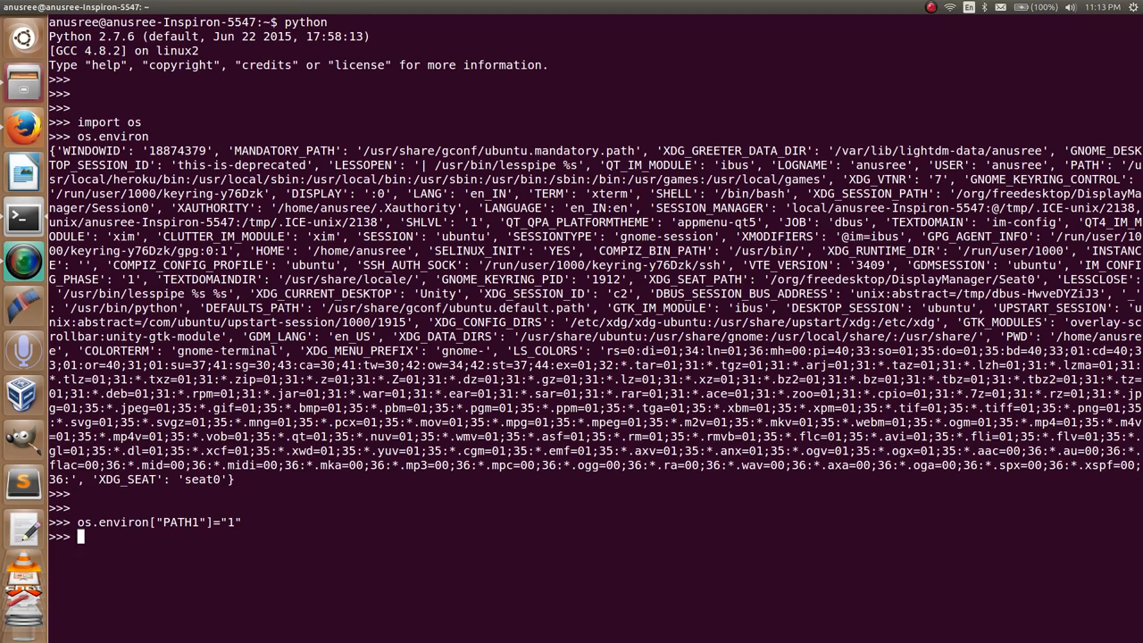
Begin typing os.environ.get("") to read PATH1 back, not yet run
text(p)
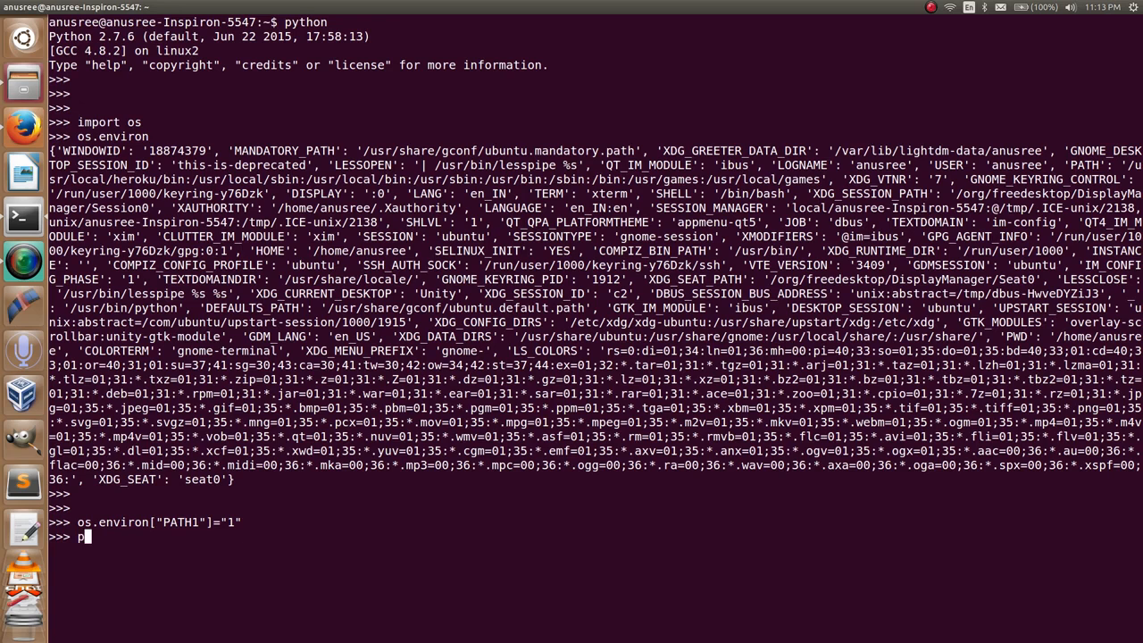
text(os.environ.get)
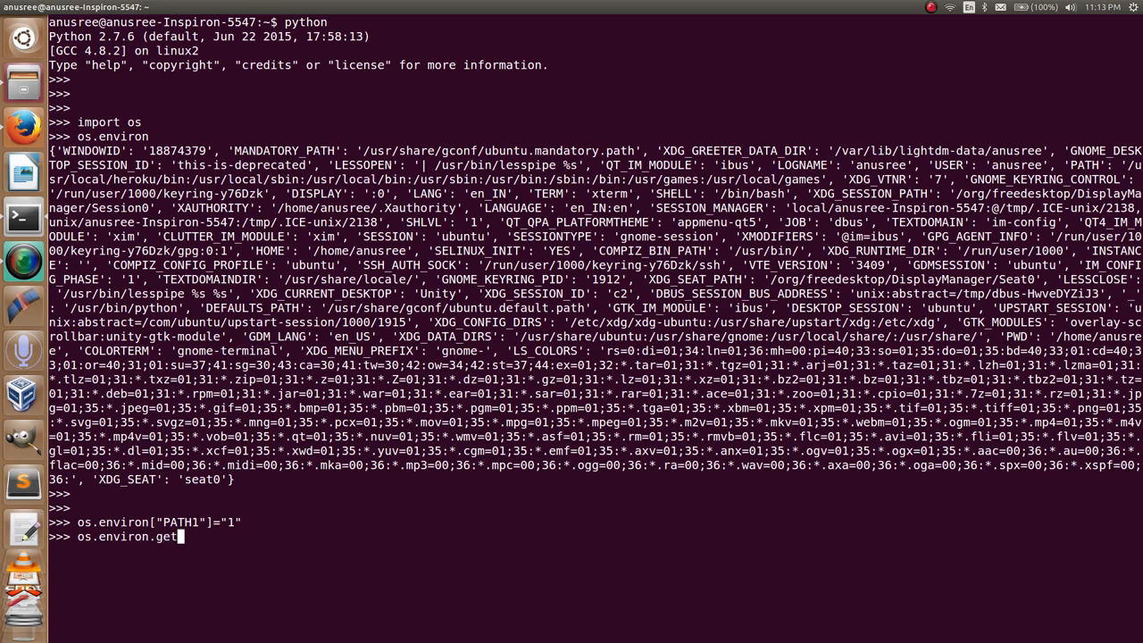
text(())
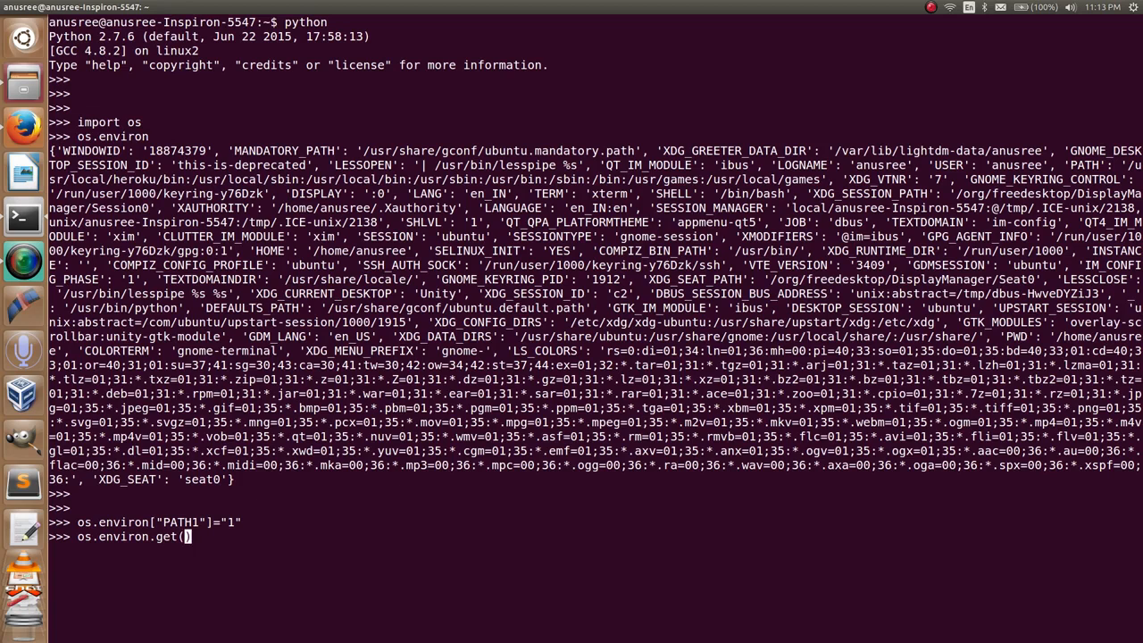
text("")
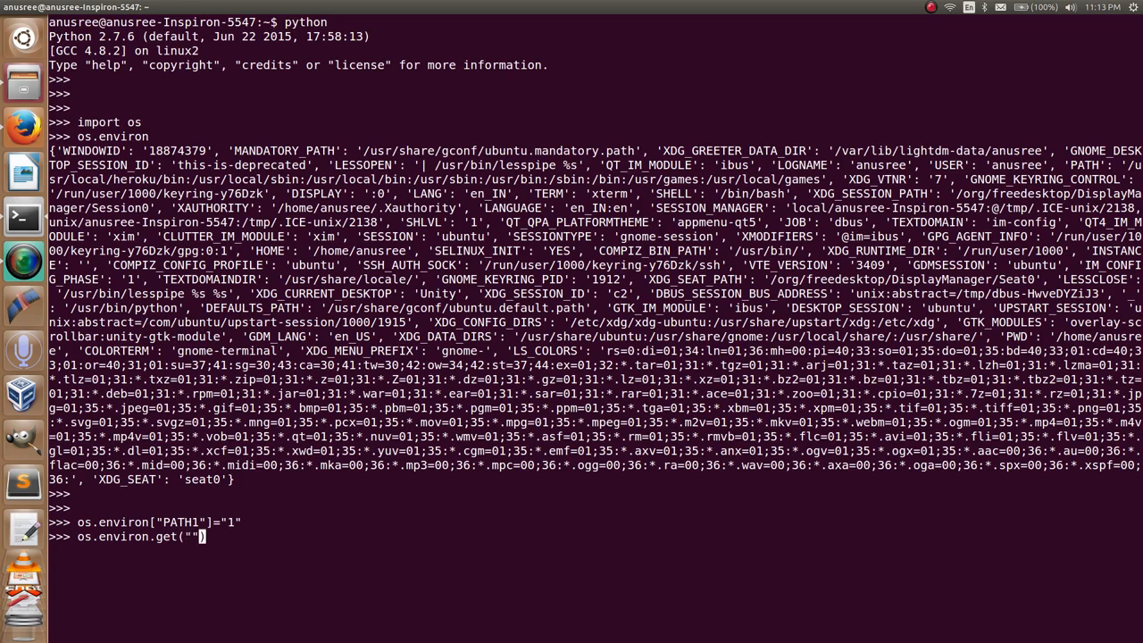